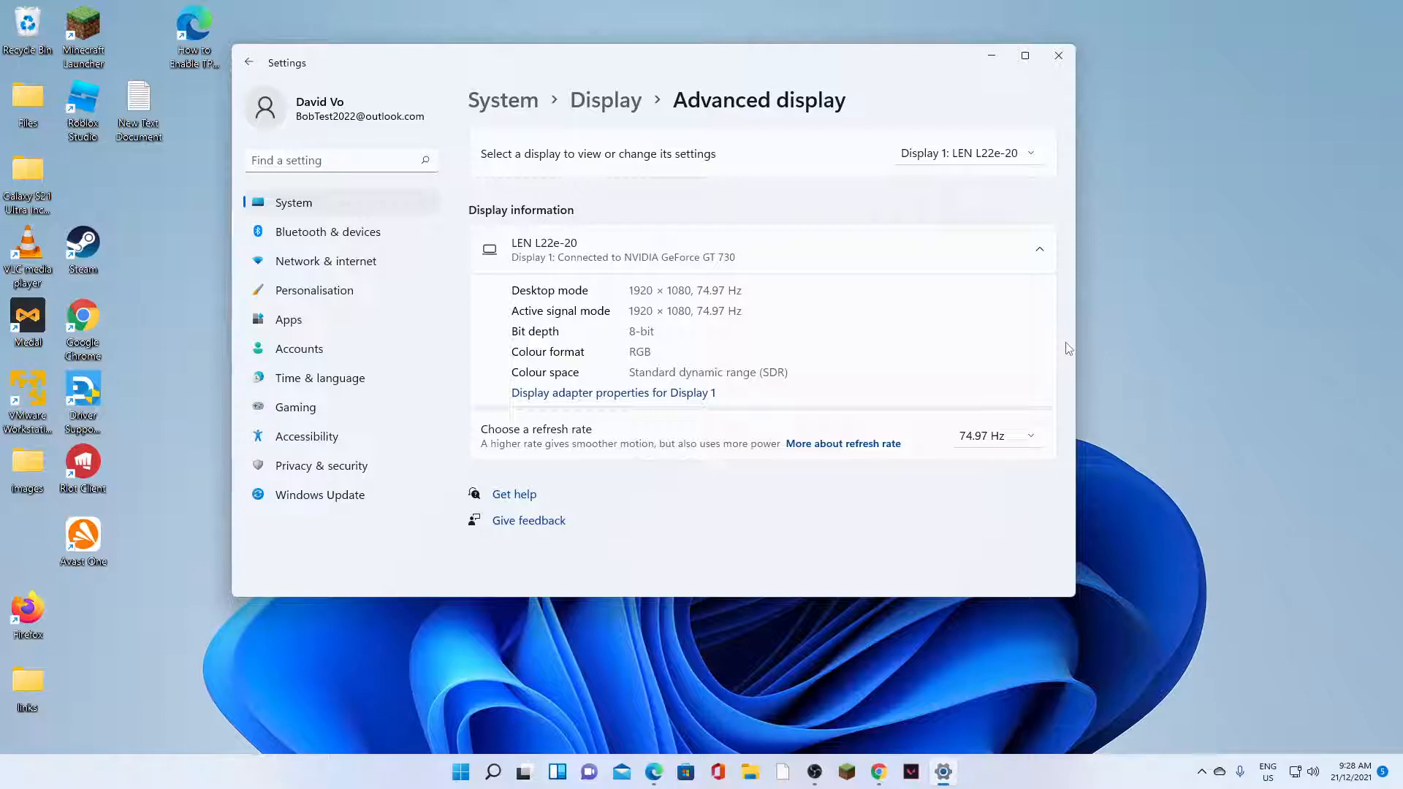
mouse_move(1056, 307)
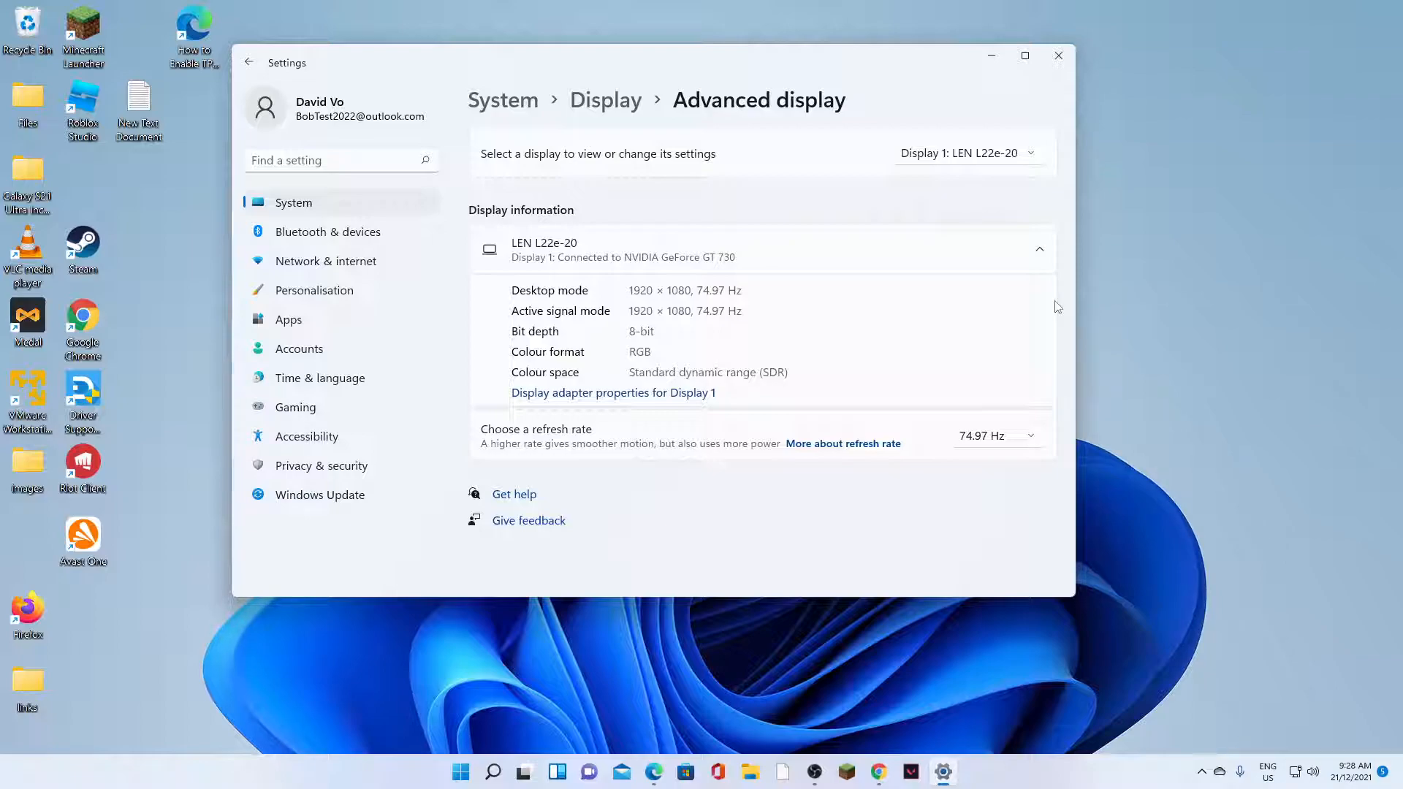
mouse_move(1059, 55)
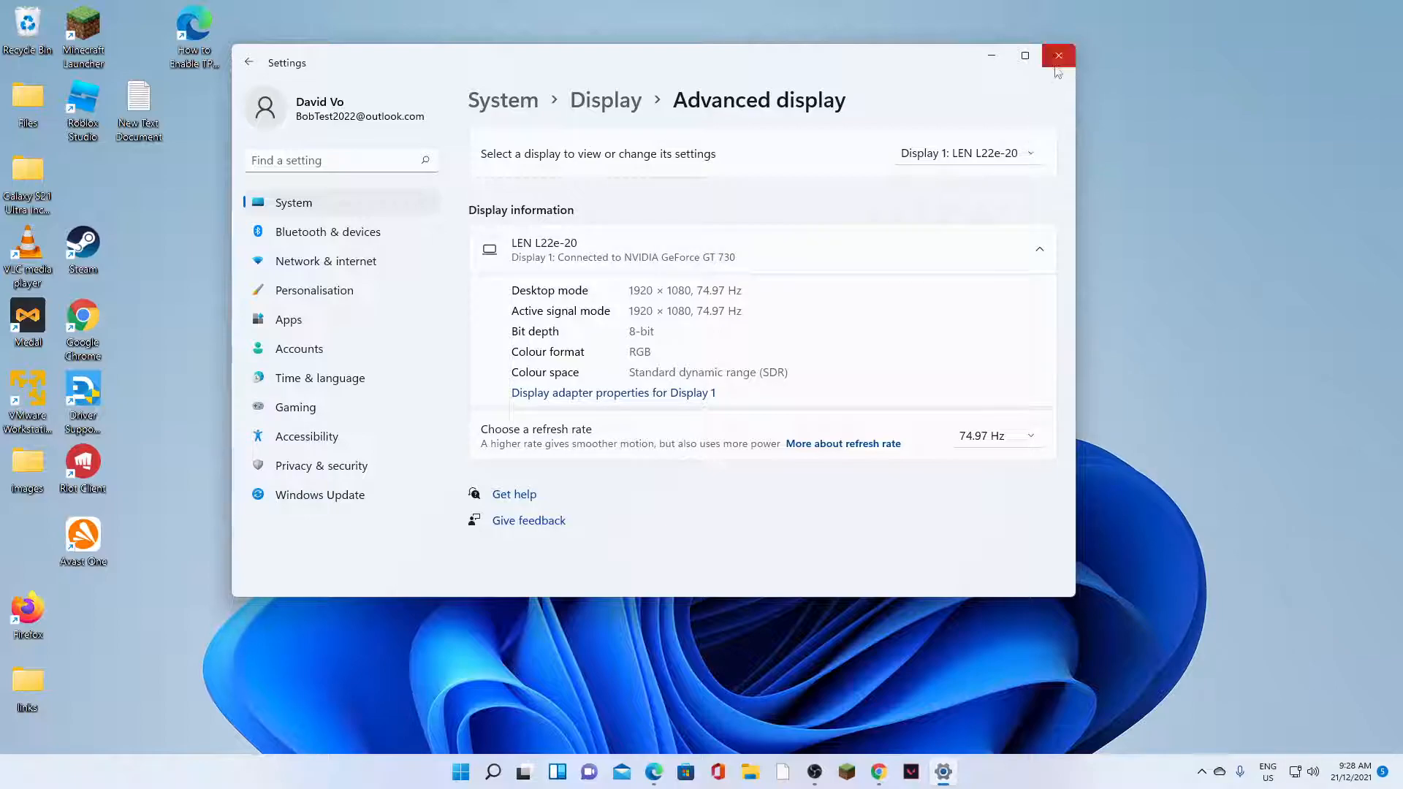
Step: Close the Settings window and bring up the Start menu's pinned apps
left_click(1057, 55)
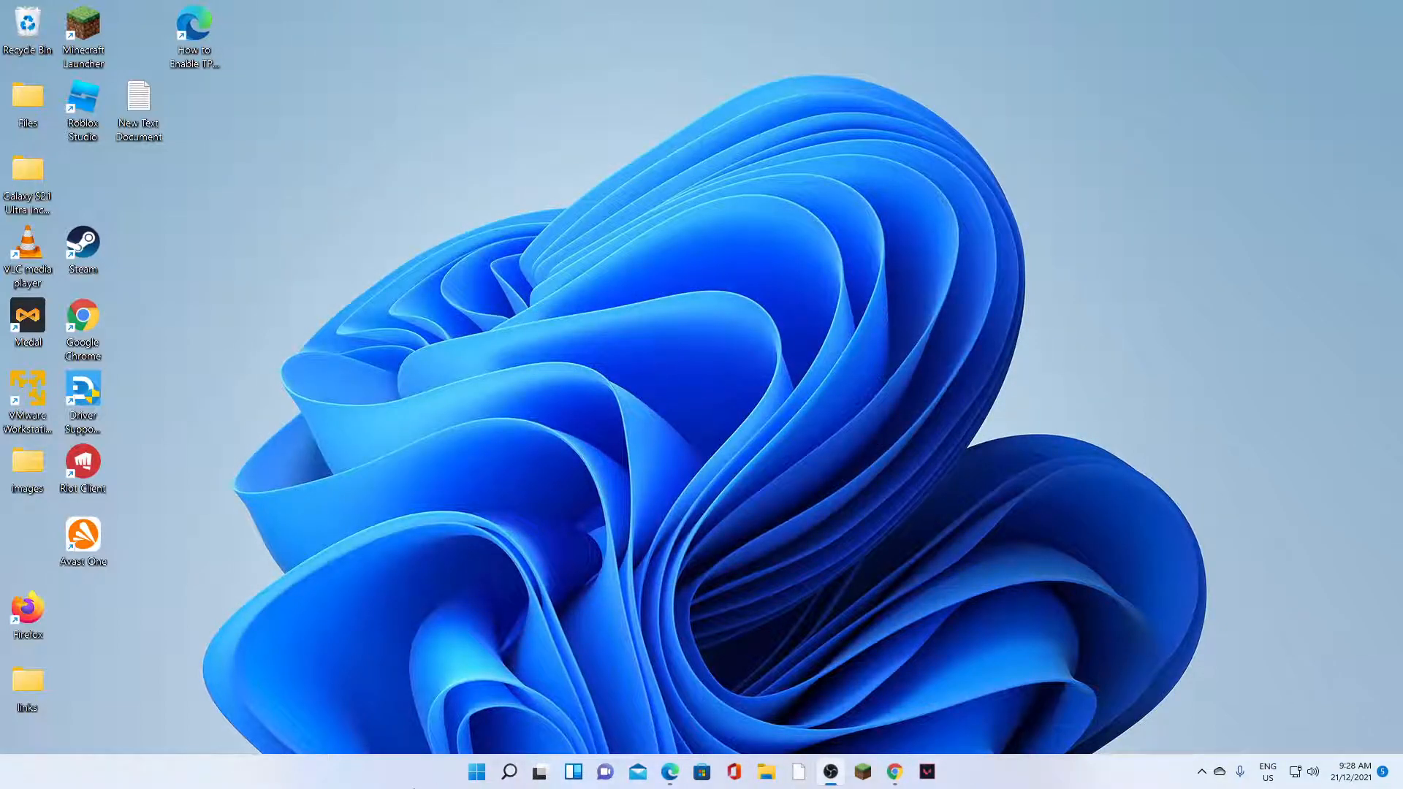
mouse_move(475, 771)
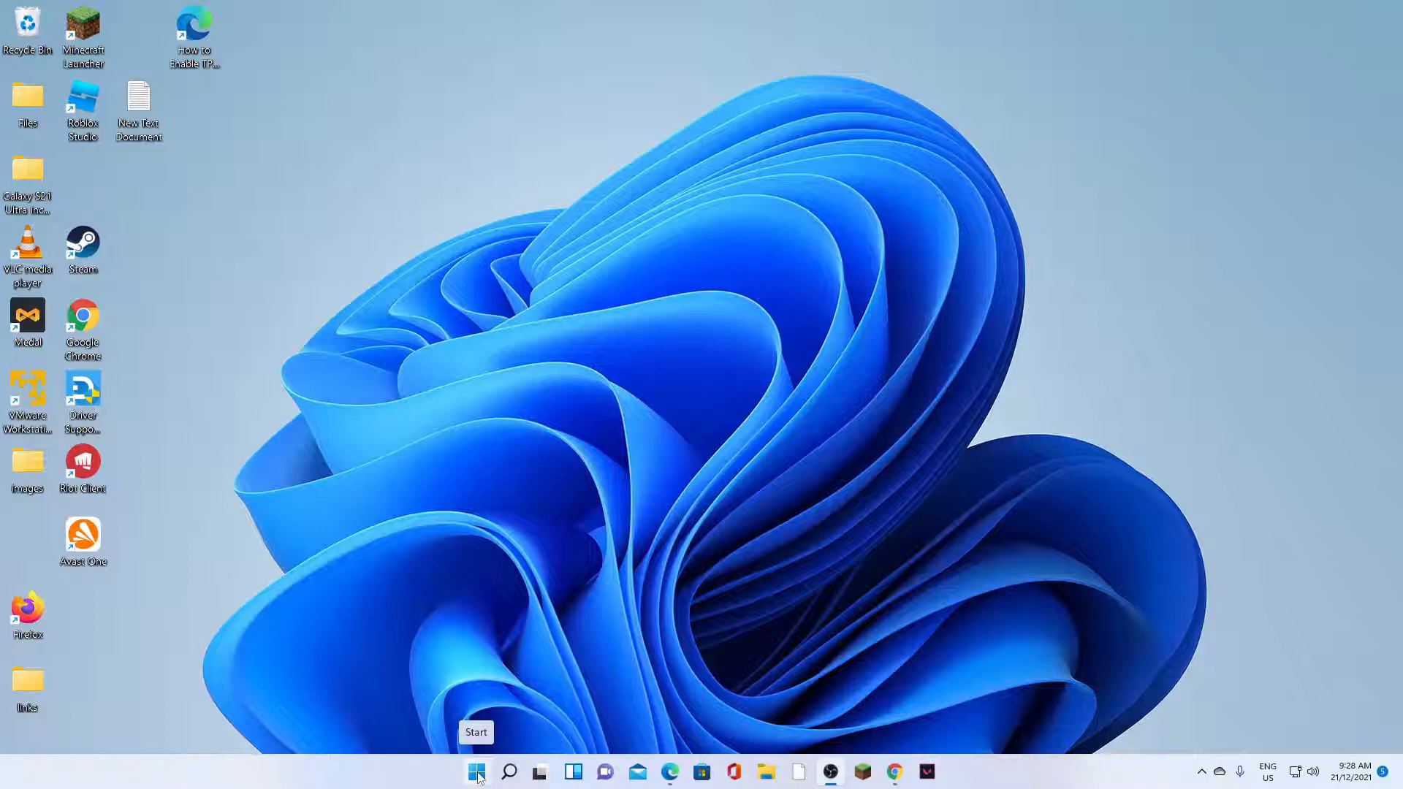
left_click(476, 771)
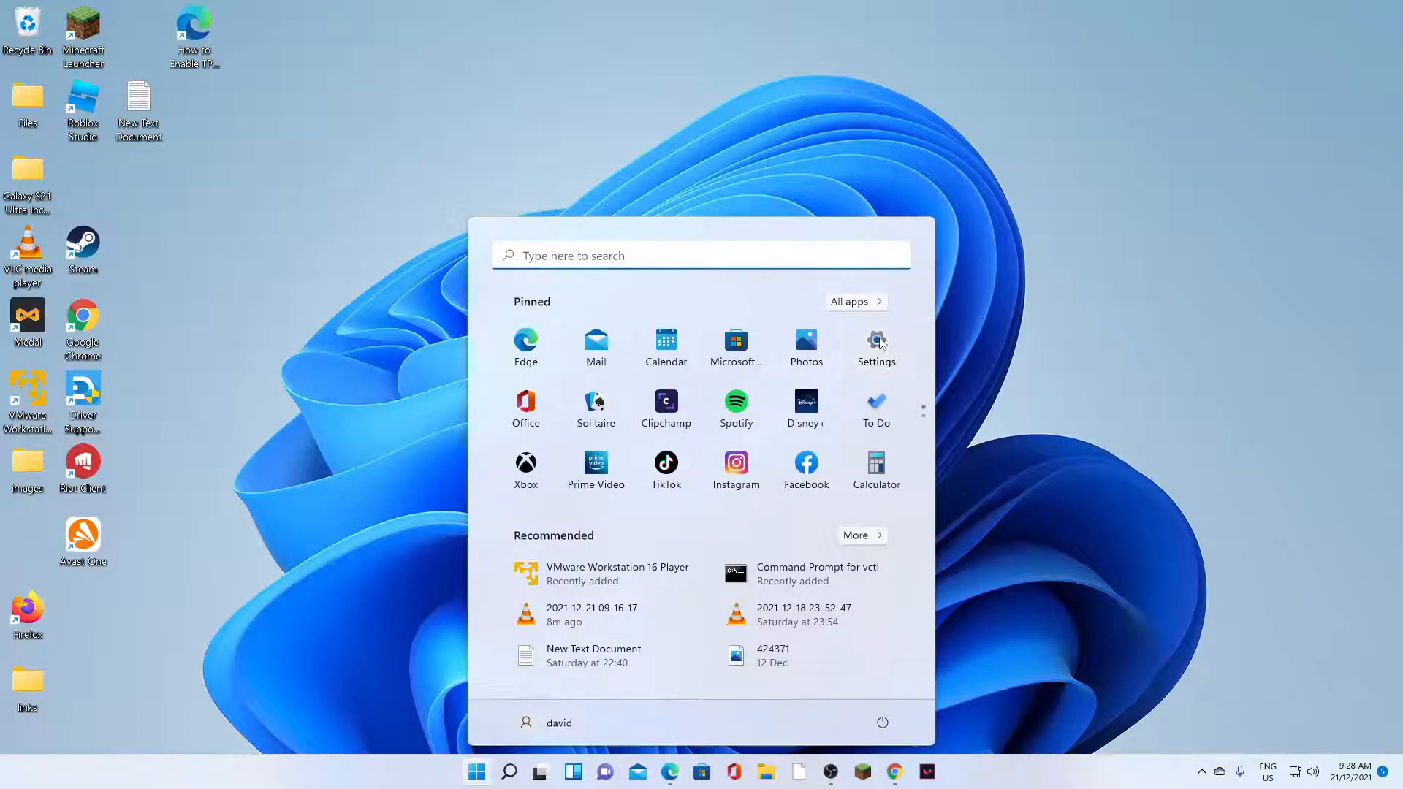
Step: Relaunch Settings from Start and scroll the Display page down to Related settings
left_click(875, 347)
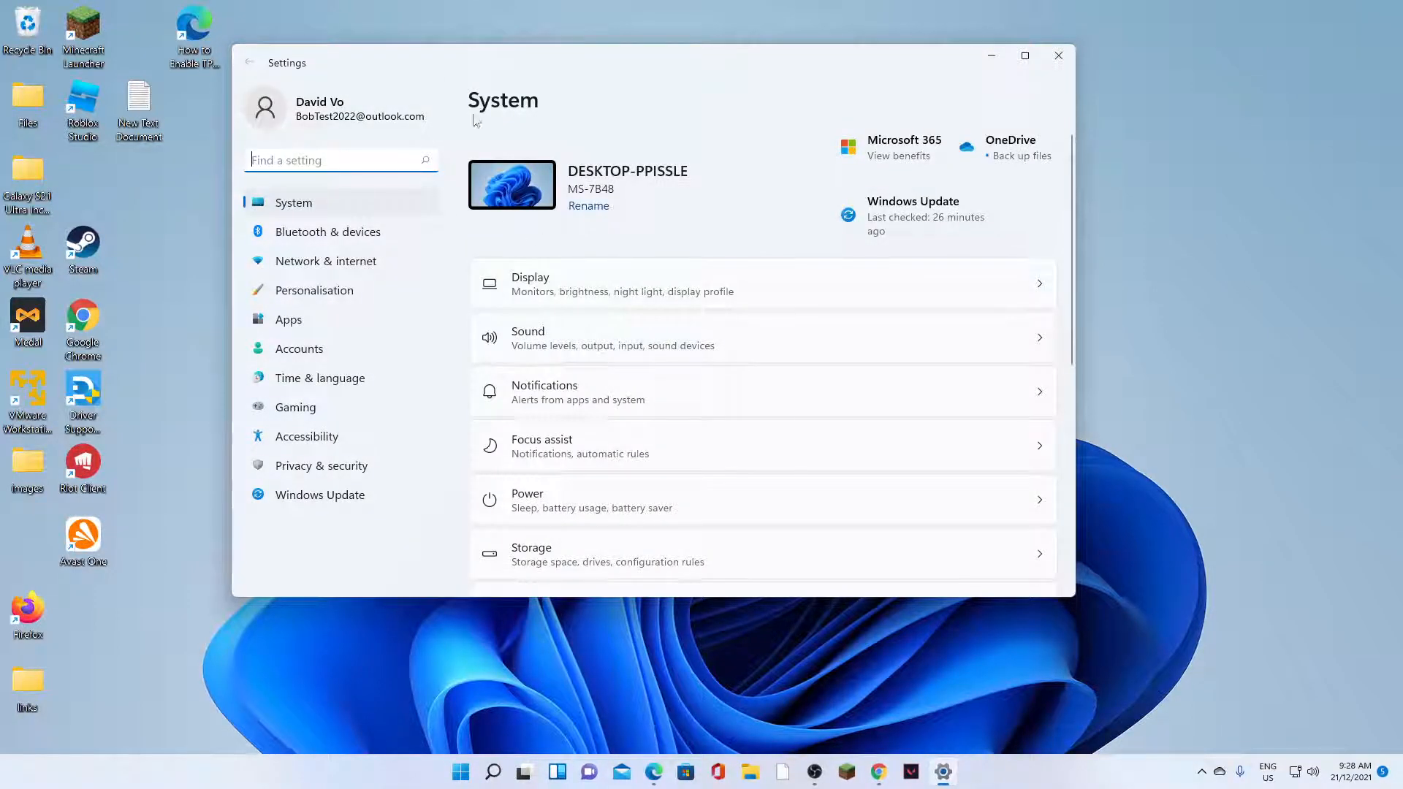
mouse_move(442, 154)
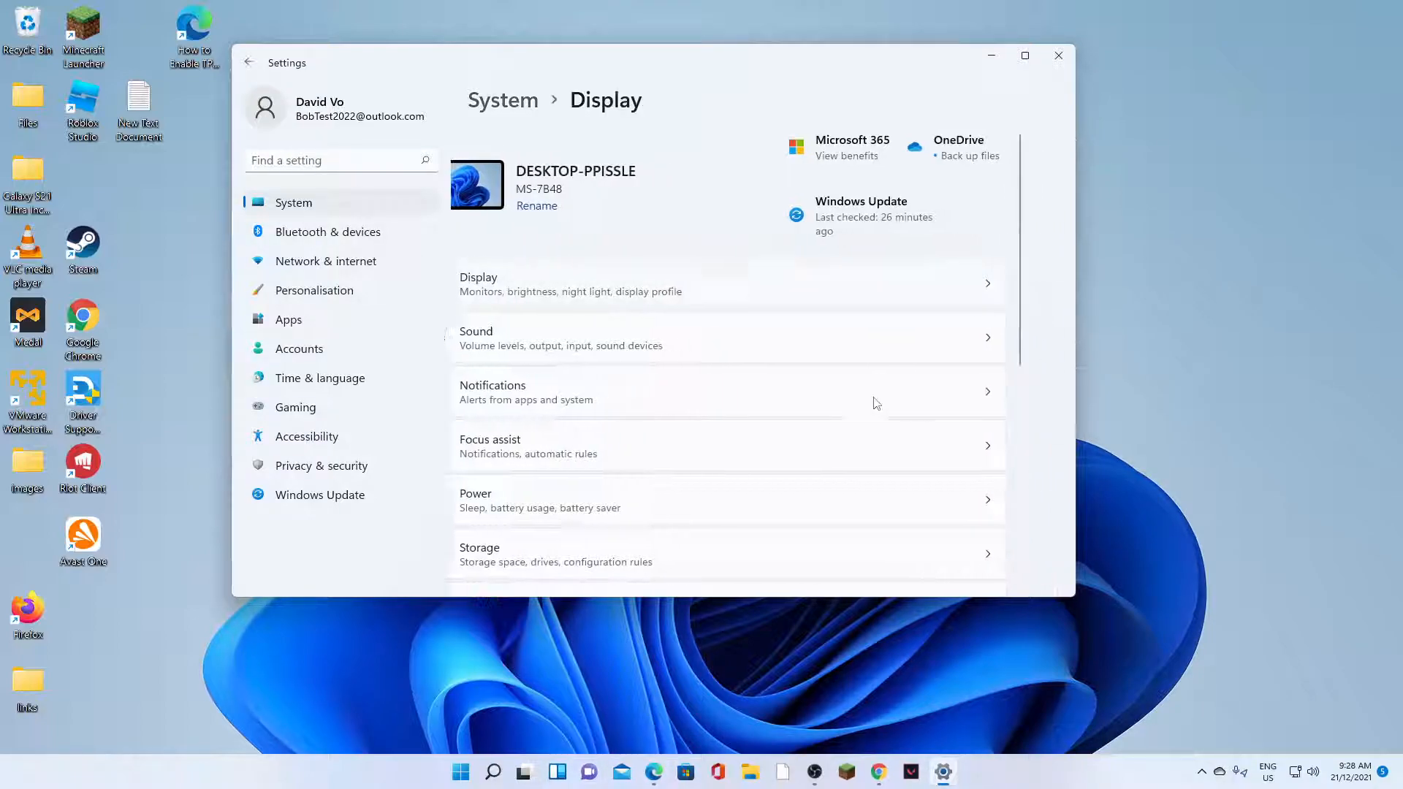
scroll("down", 3)
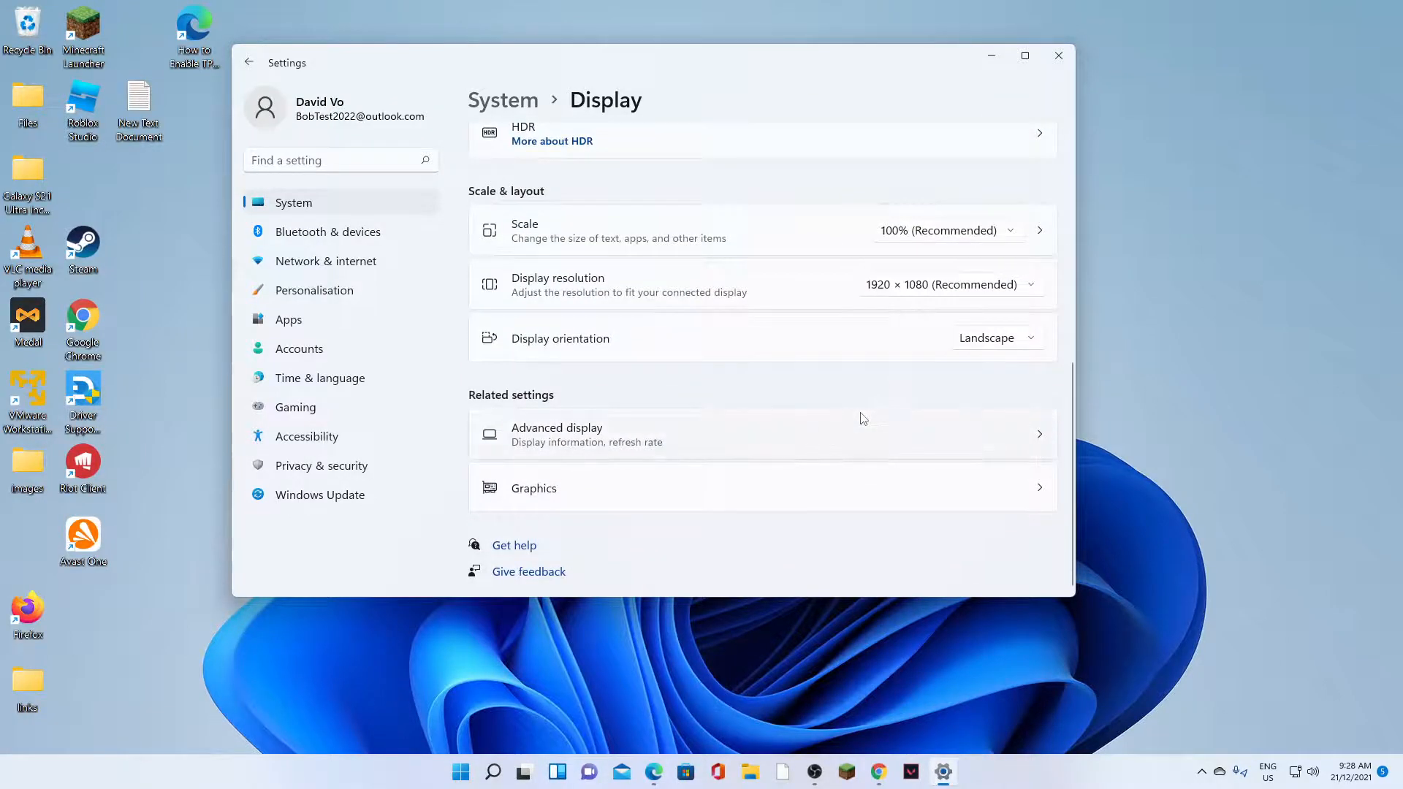
mouse_move(1023, 382)
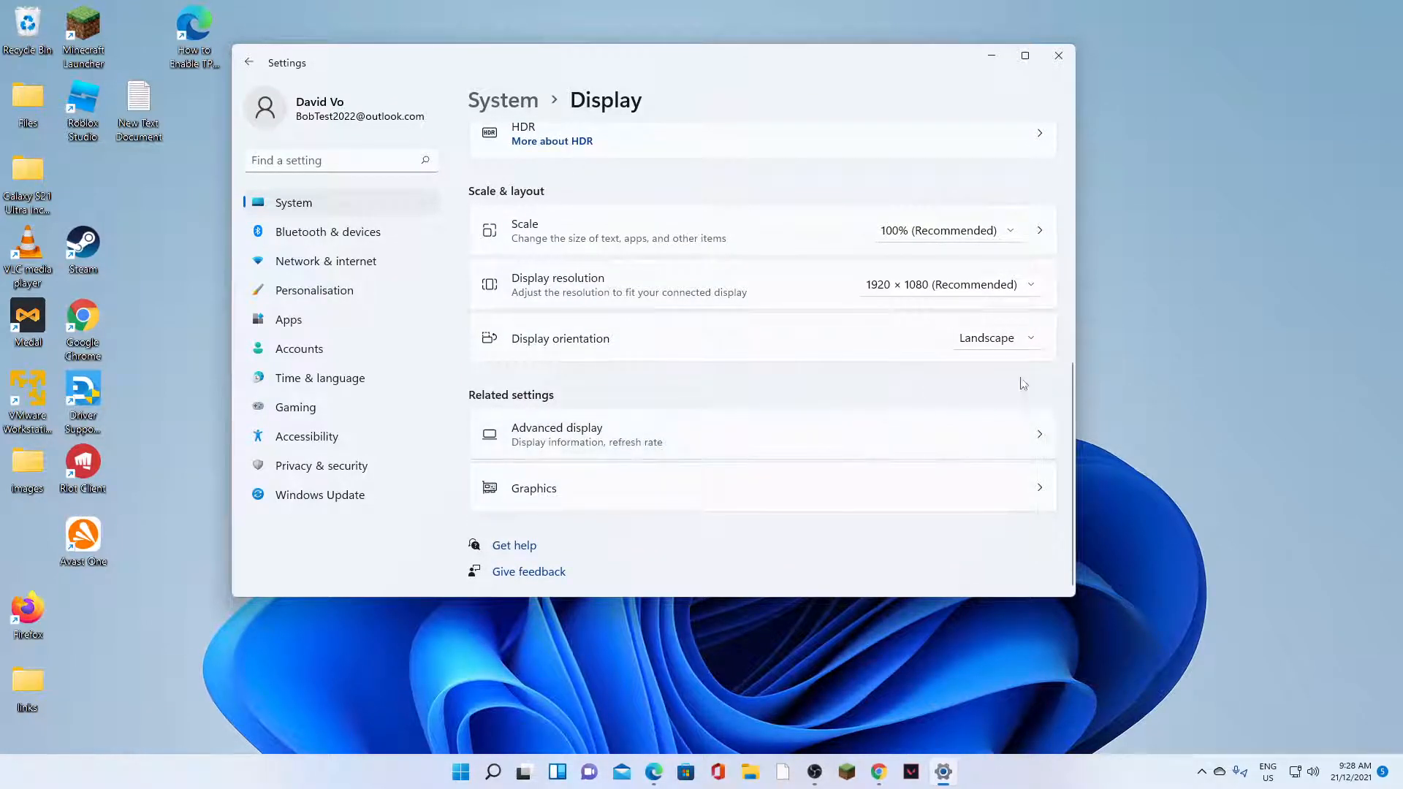
mouse_move(1041, 437)
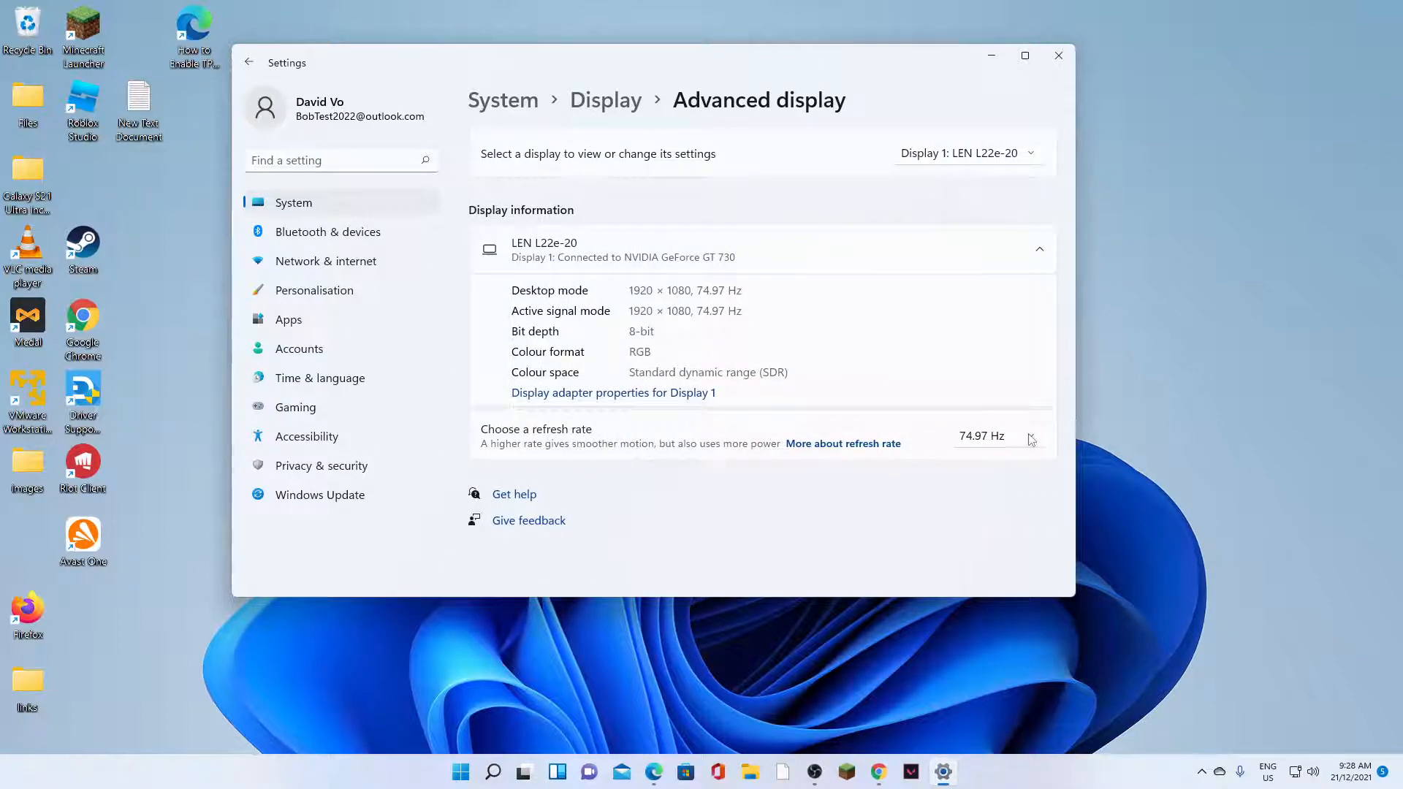
Step: Change the monitor refresh rate from 74.97 Hz to 60 Hz (Interlaced)
left_click(1028, 439)
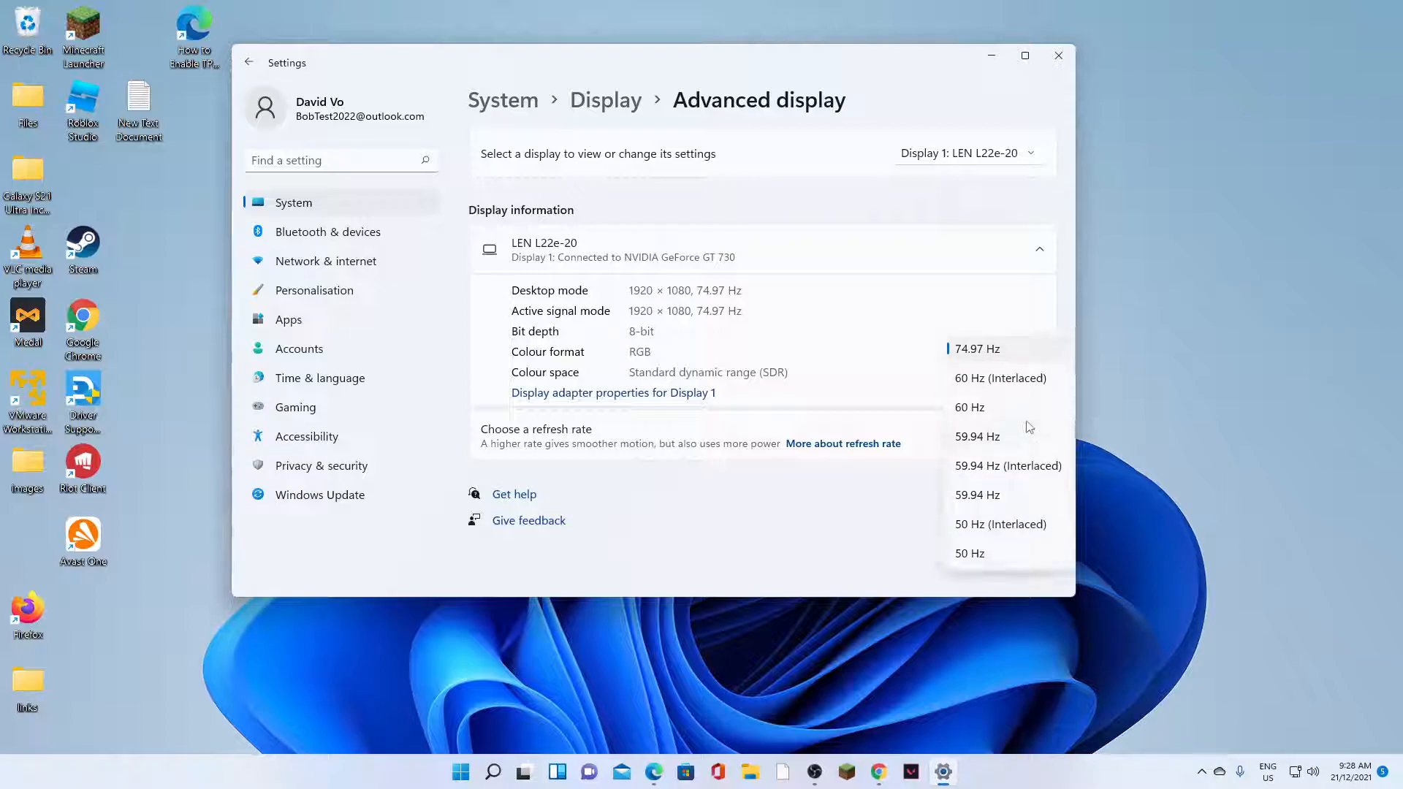
mouse_move(1007, 407)
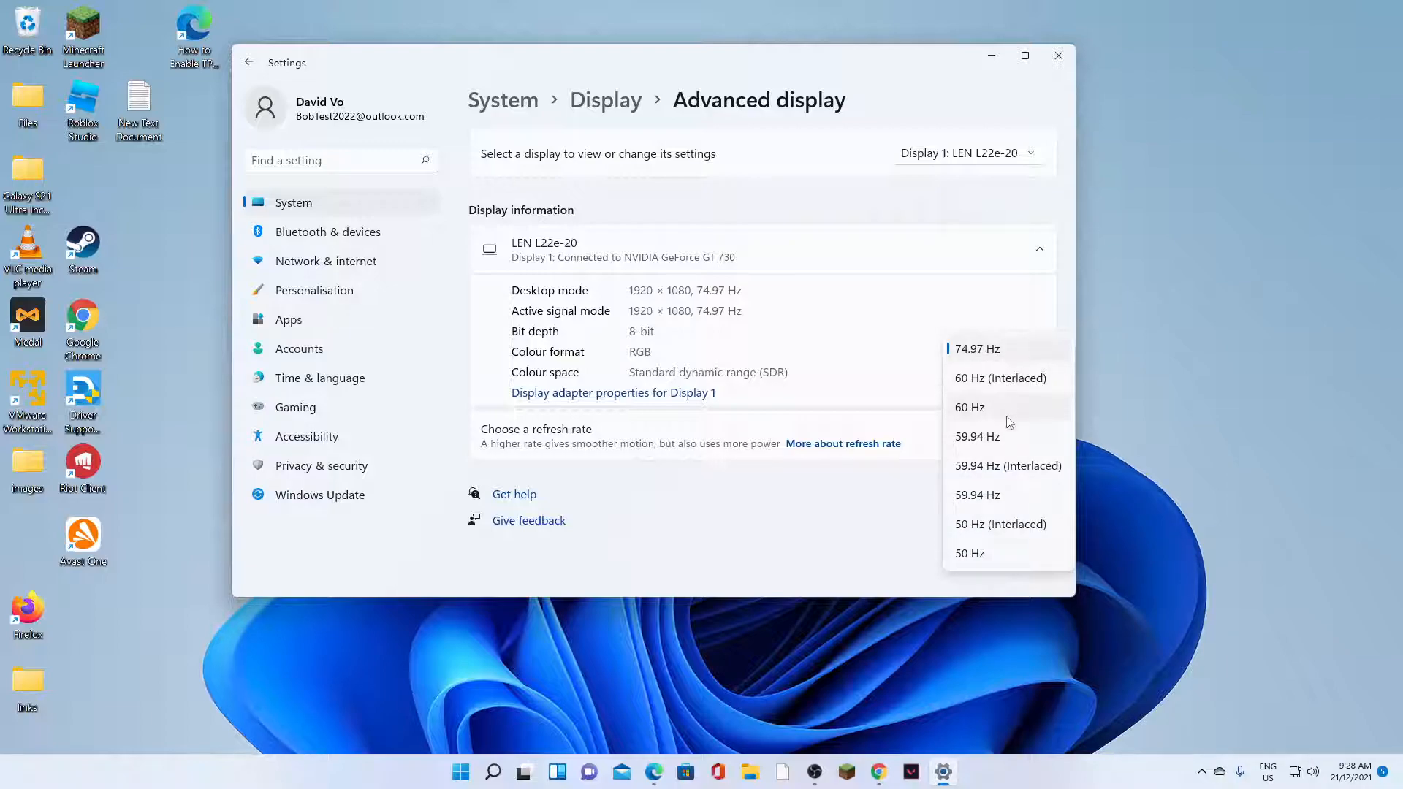
mouse_move(1024, 430)
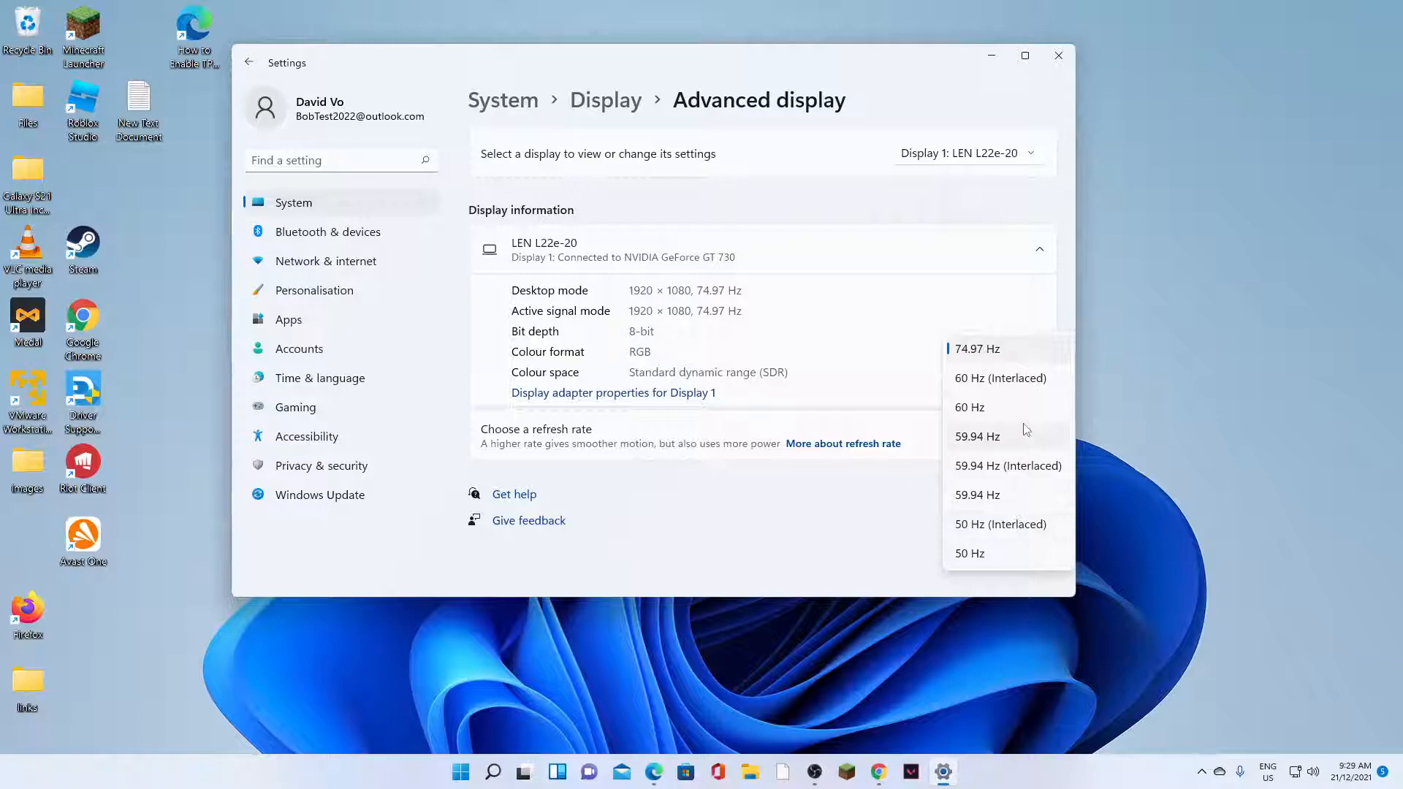
mouse_move(984, 378)
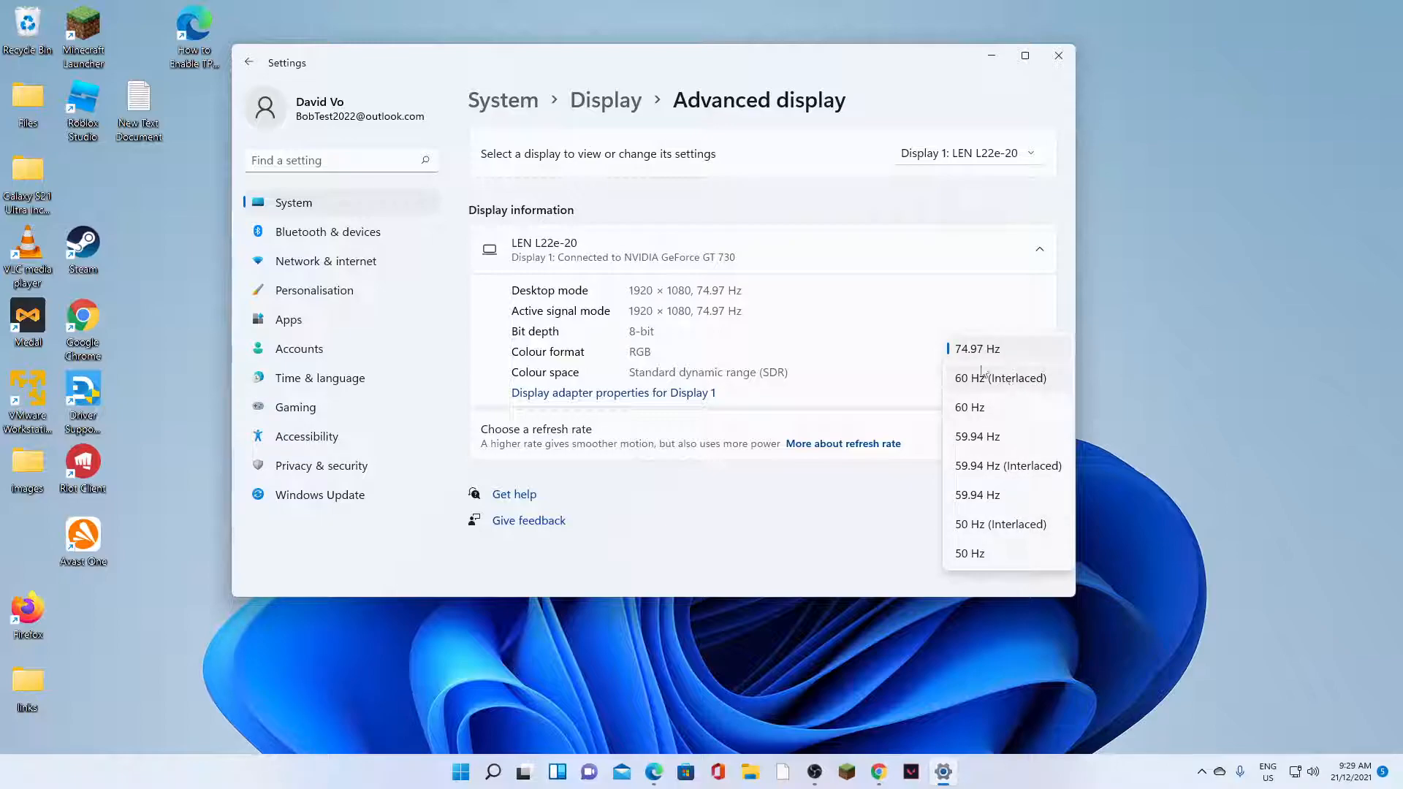
mouse_move(996, 389)
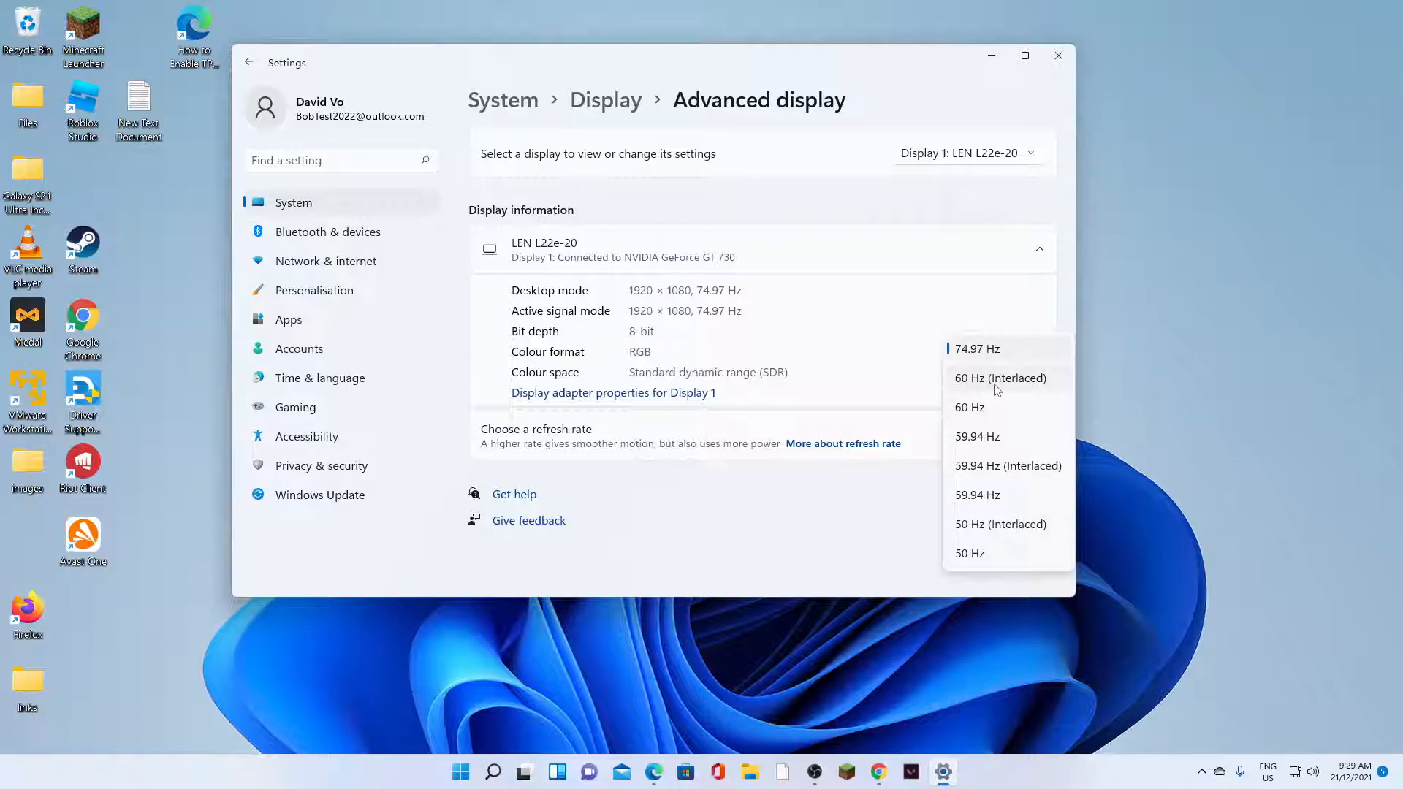
left_click(999, 378)
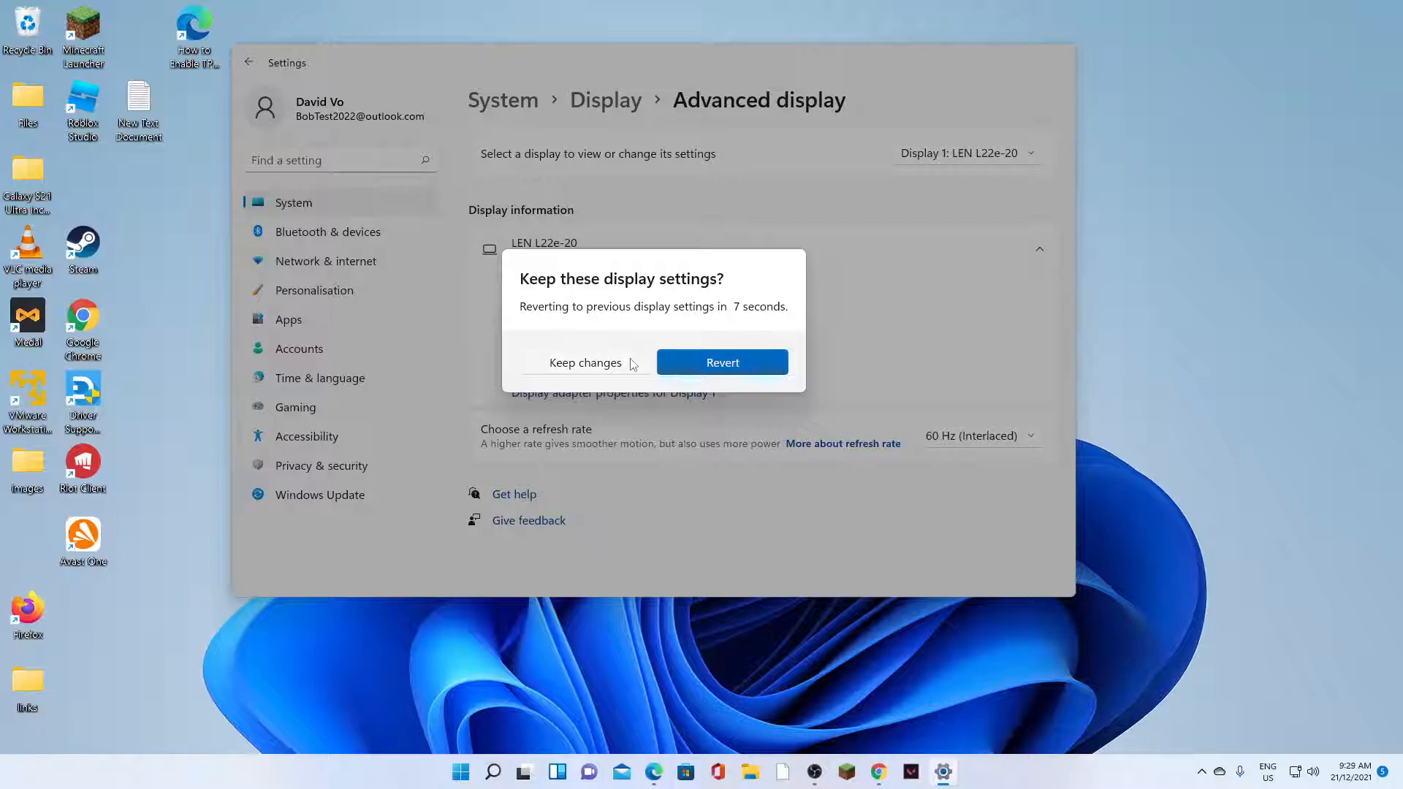
mouse_move(664, 372)
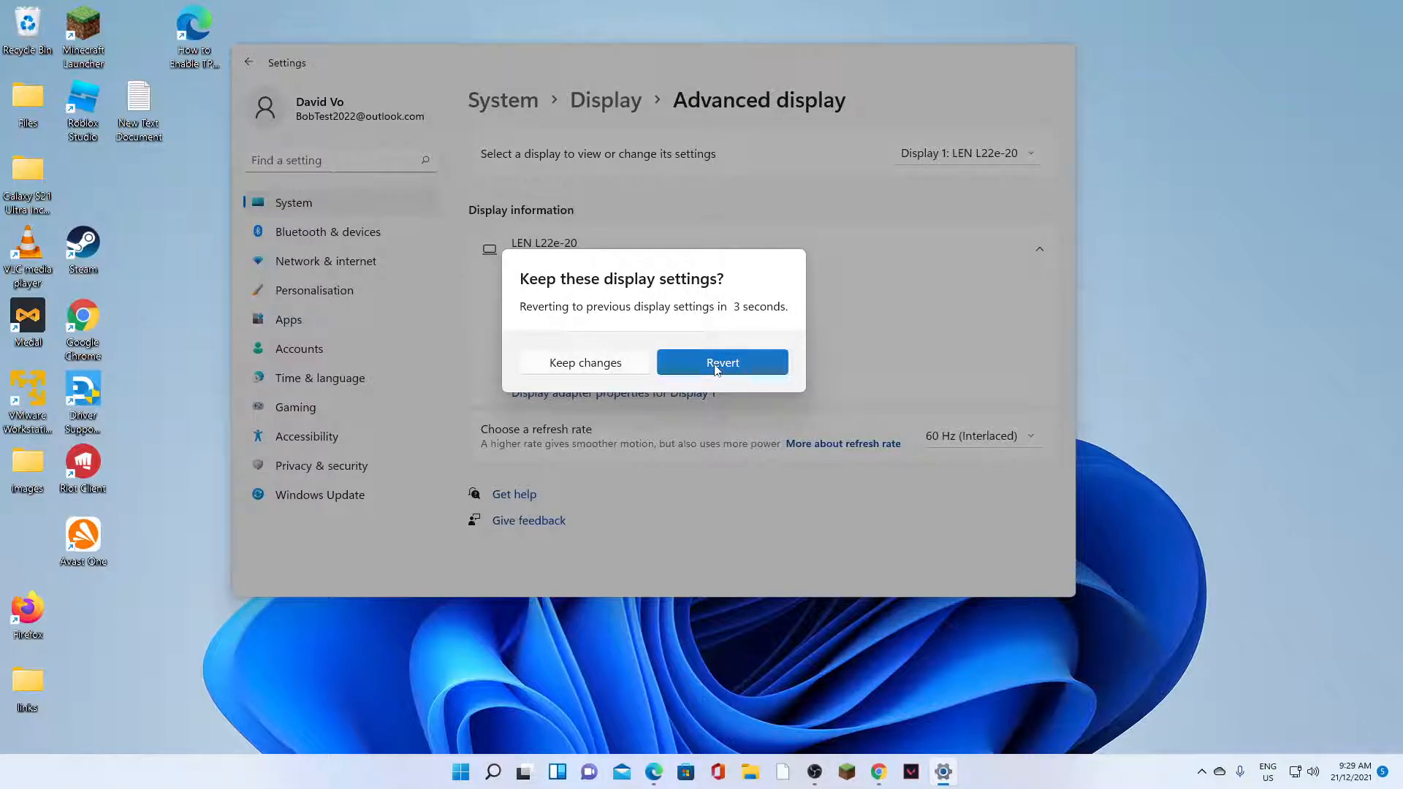
mouse_move(622, 371)
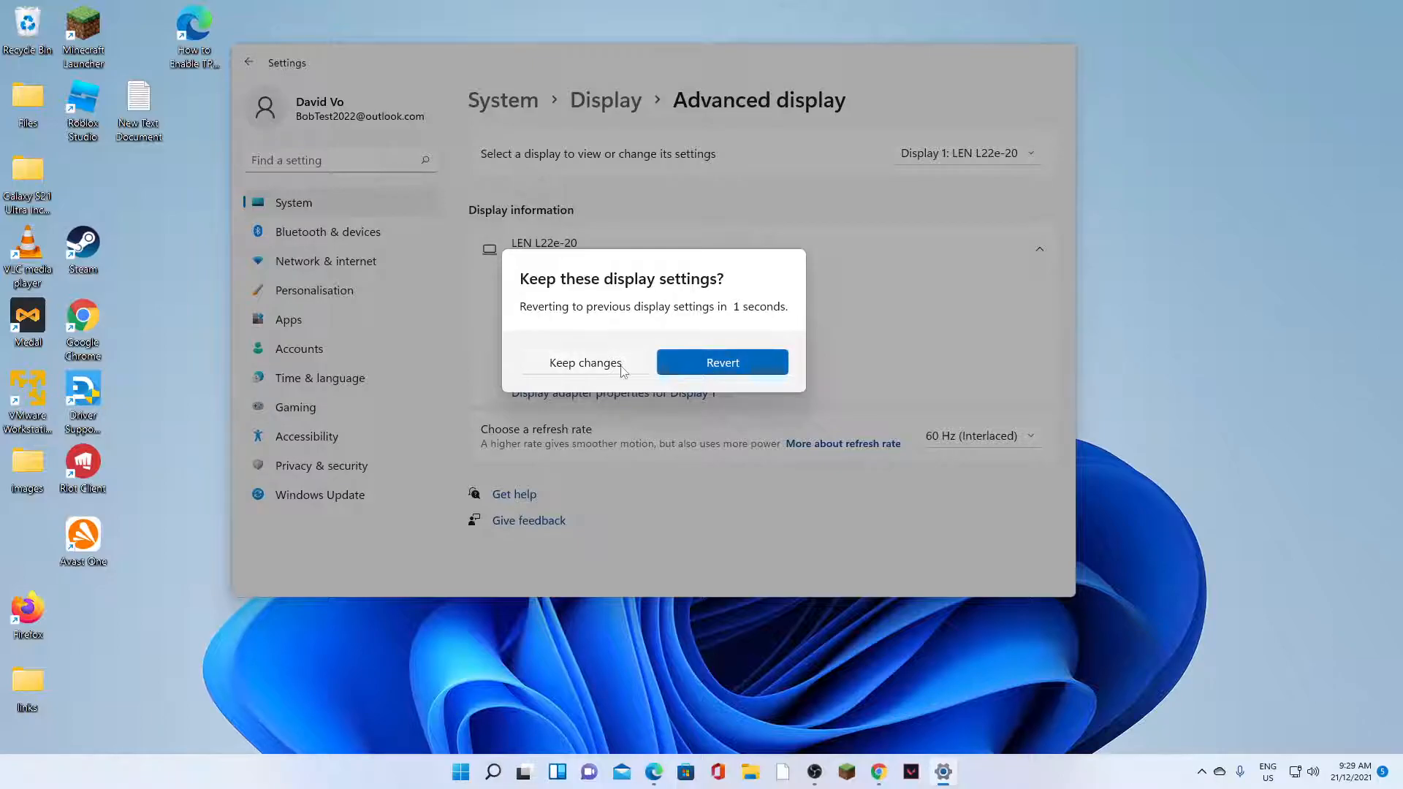
Step: Revert the 60 Hz (Interlaced) change in the Keep these display settings prompt
left_click(582, 362)
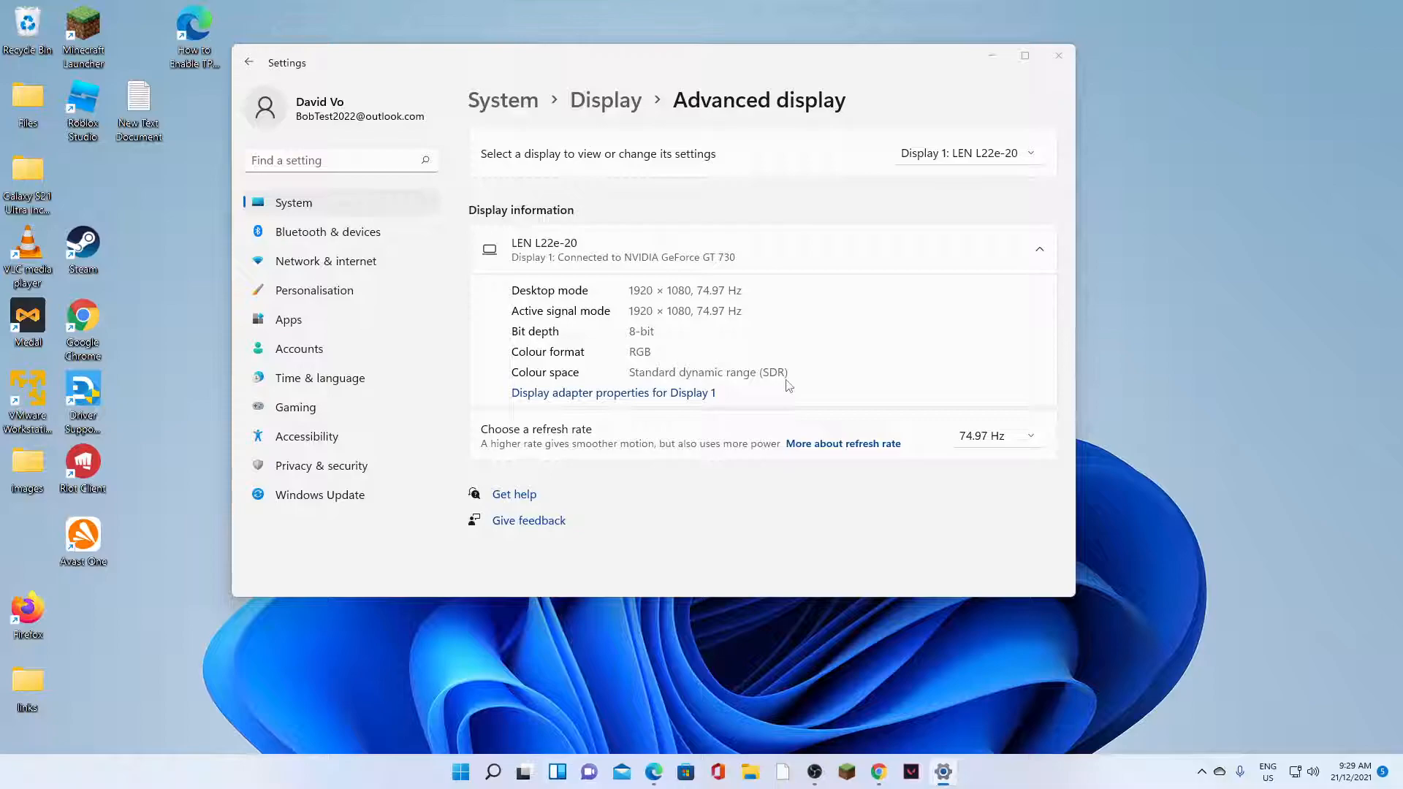
mouse_move(944, 411)
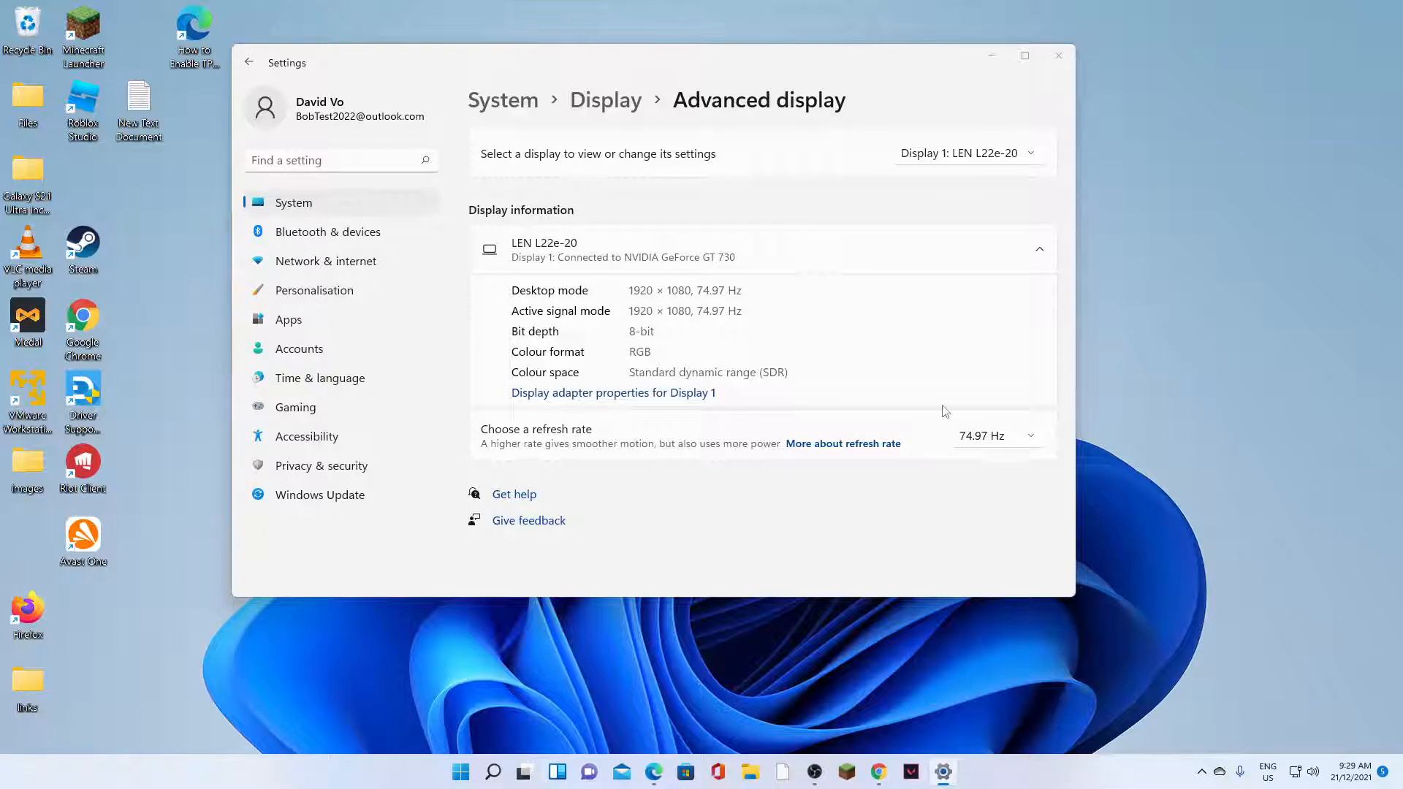
mouse_move(1009, 438)
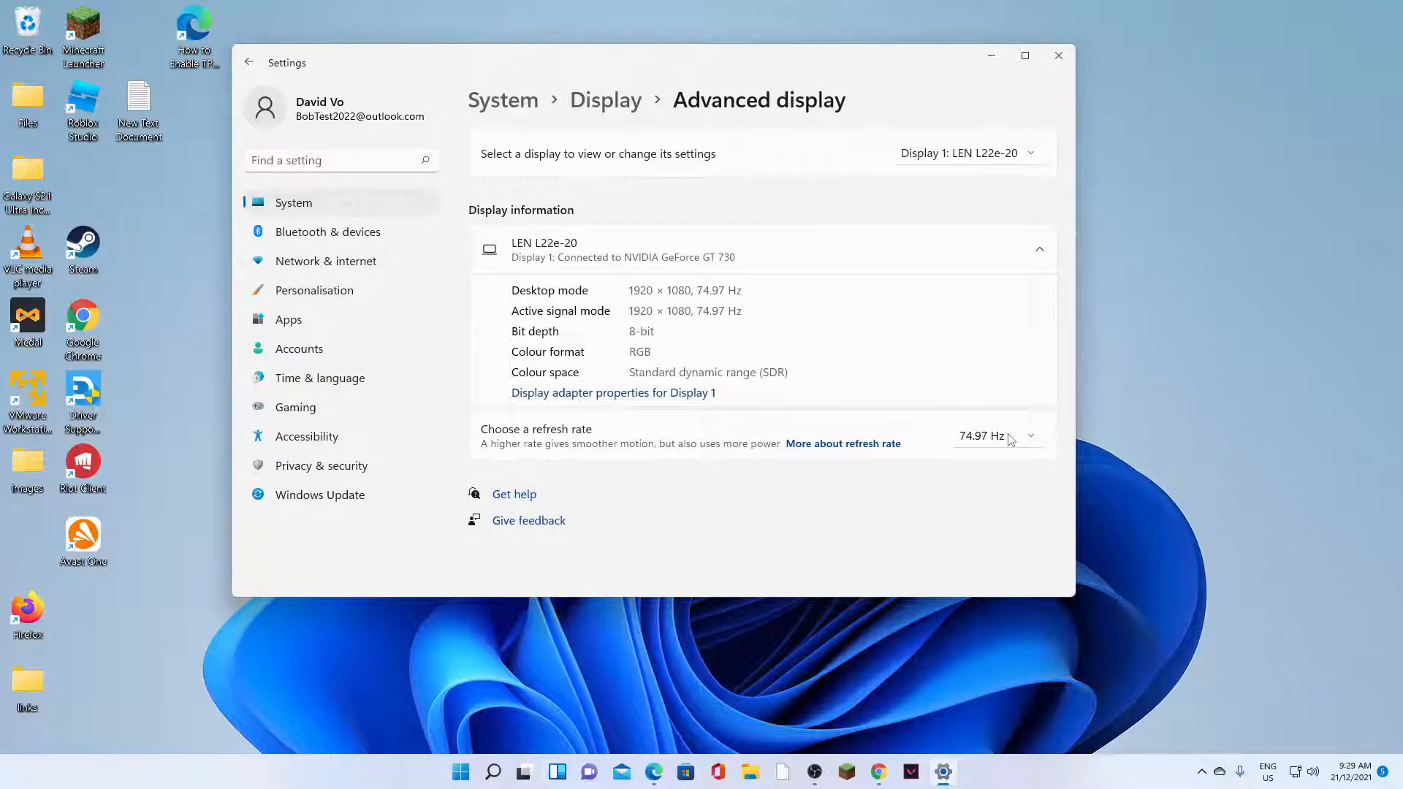
Step: Reselect 74.97 Hz as the refresh rate and close Settings
left_click(996, 435)
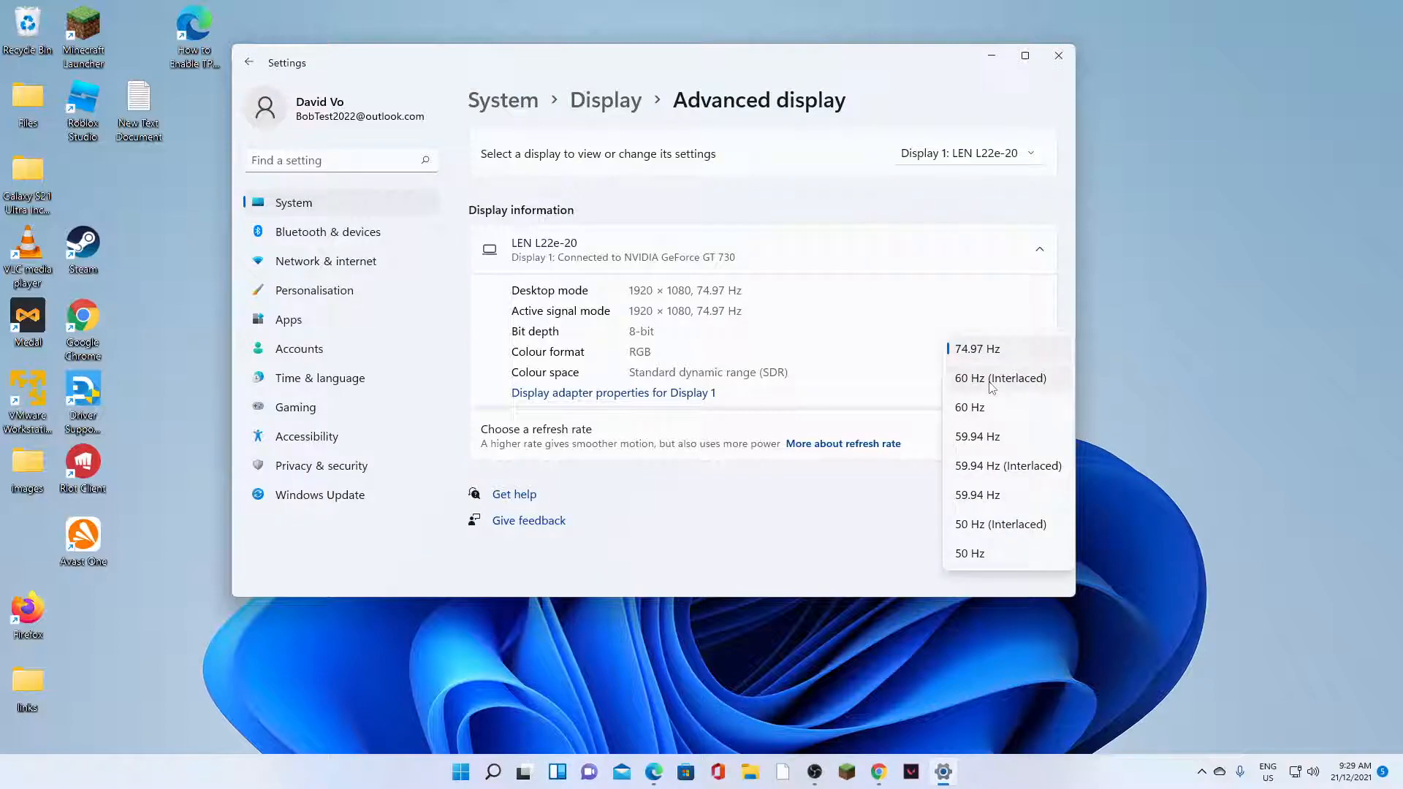
left_click(977, 347)
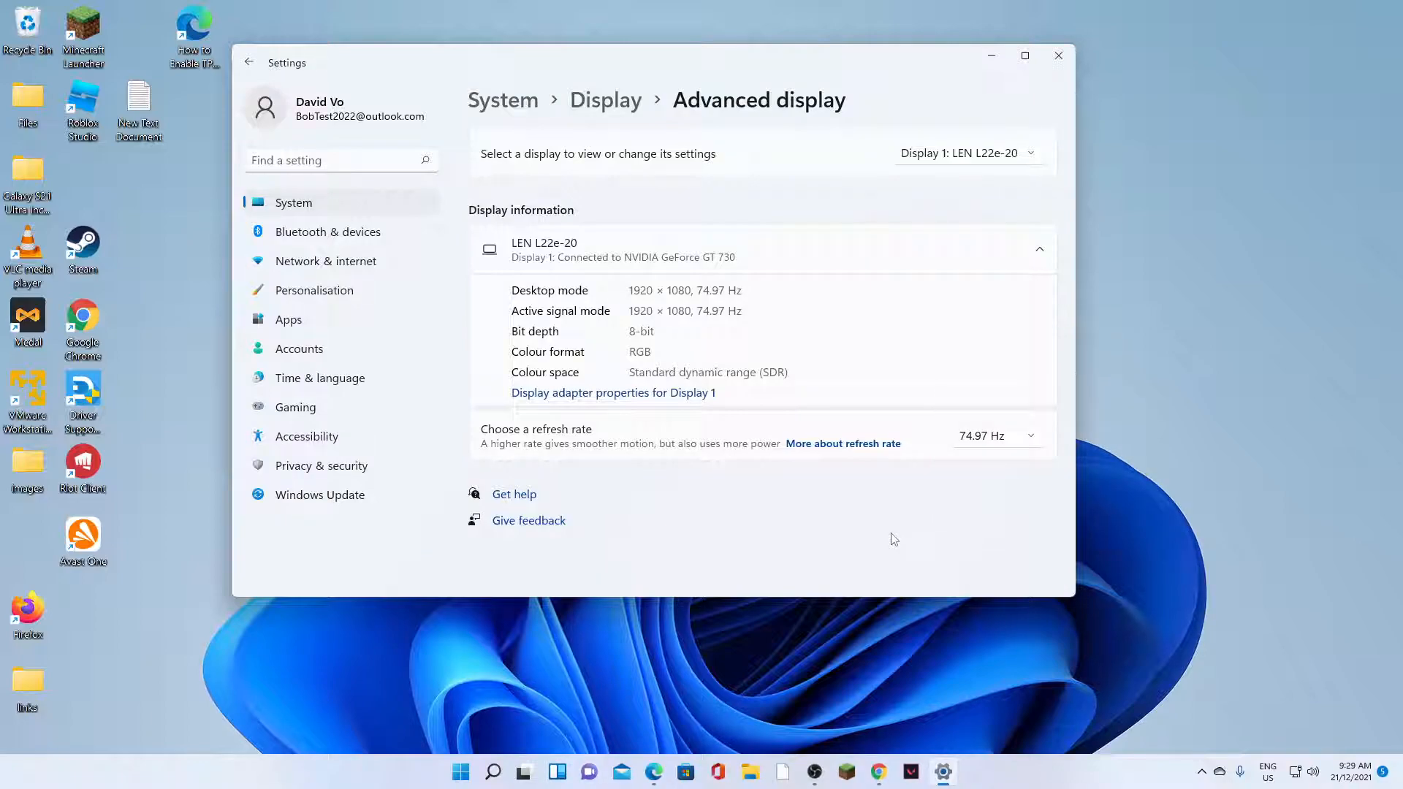
left_click(1057, 56)
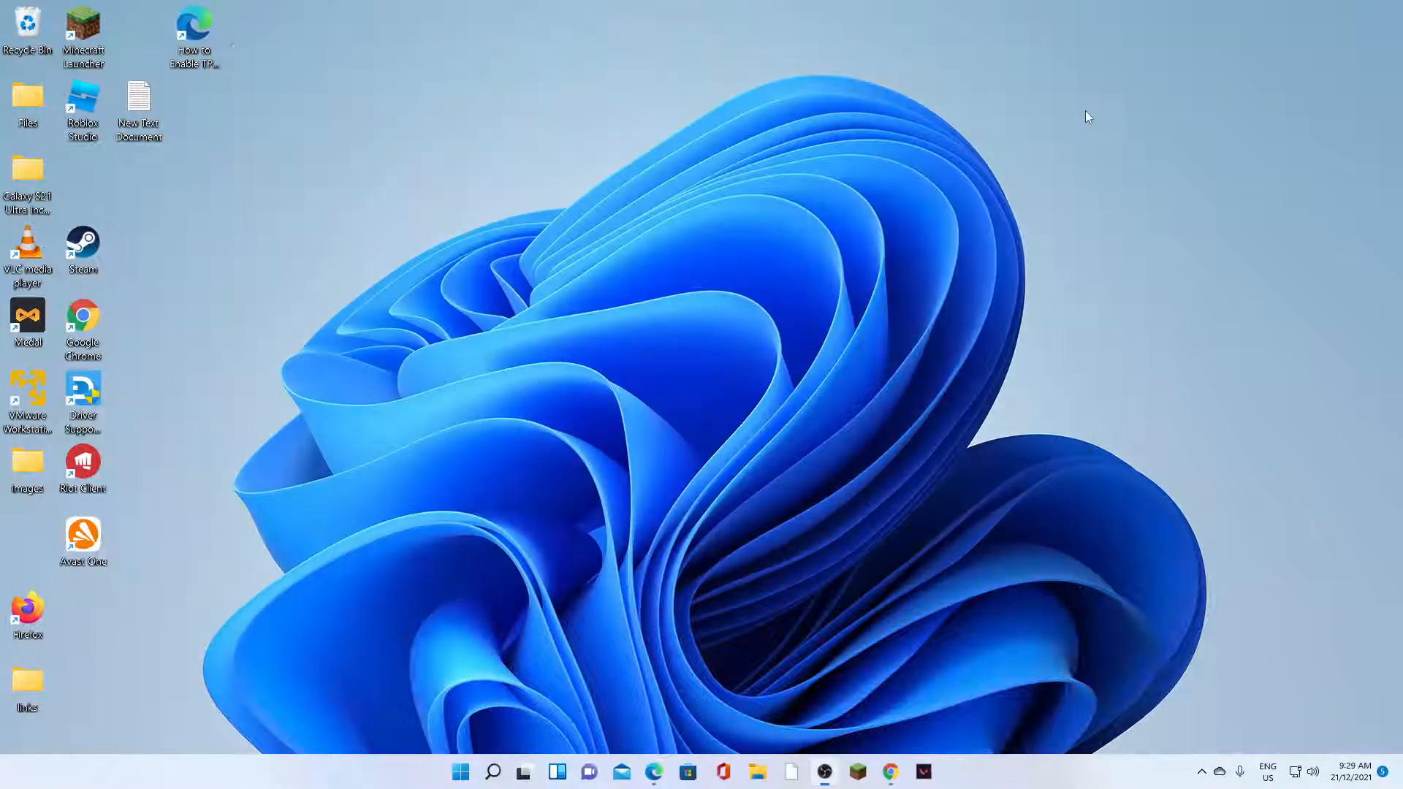